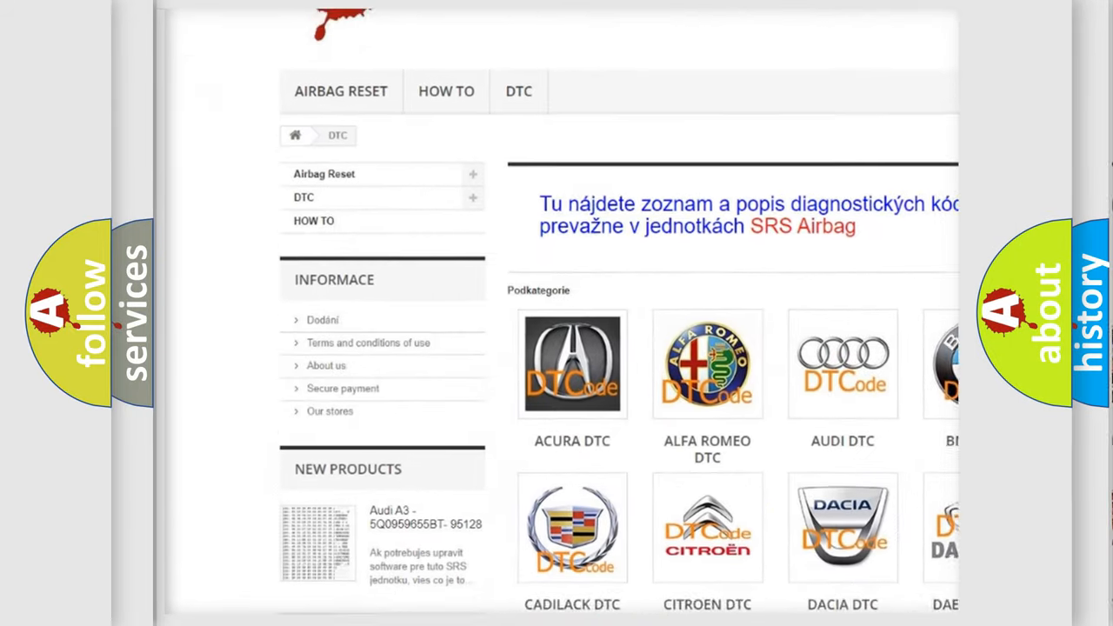
scroll(down, 3)
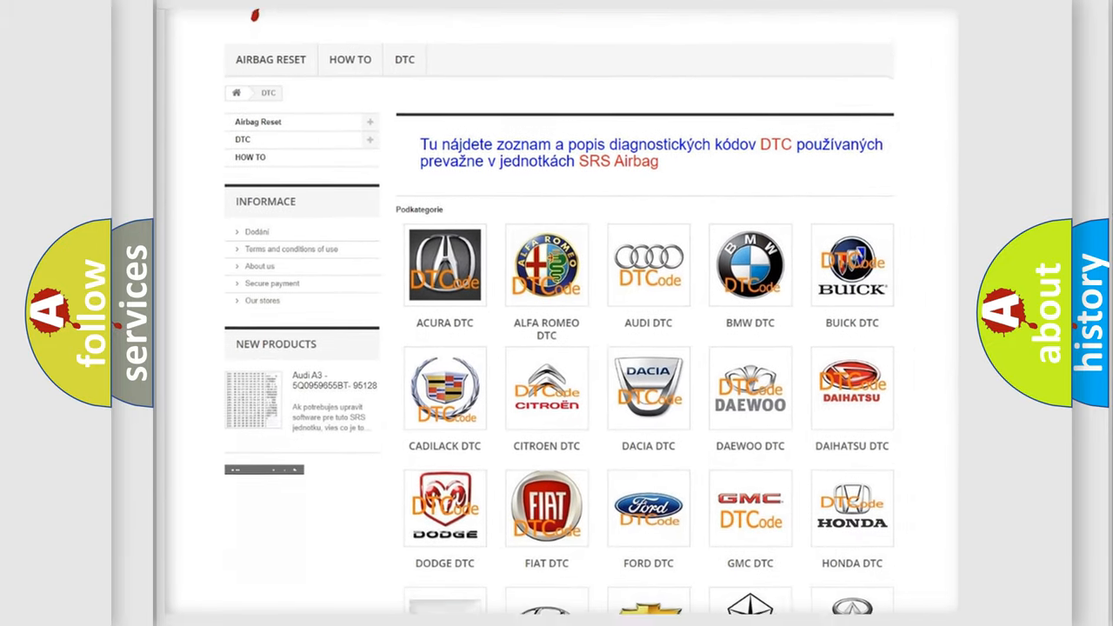
scroll(down, 3)
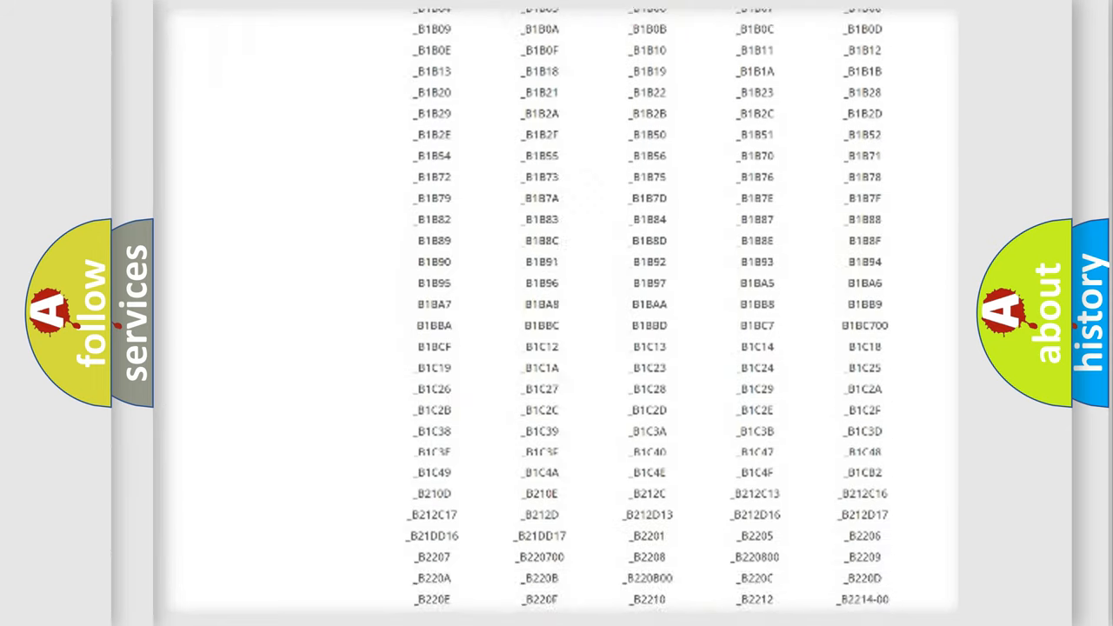
scroll(down, 3)
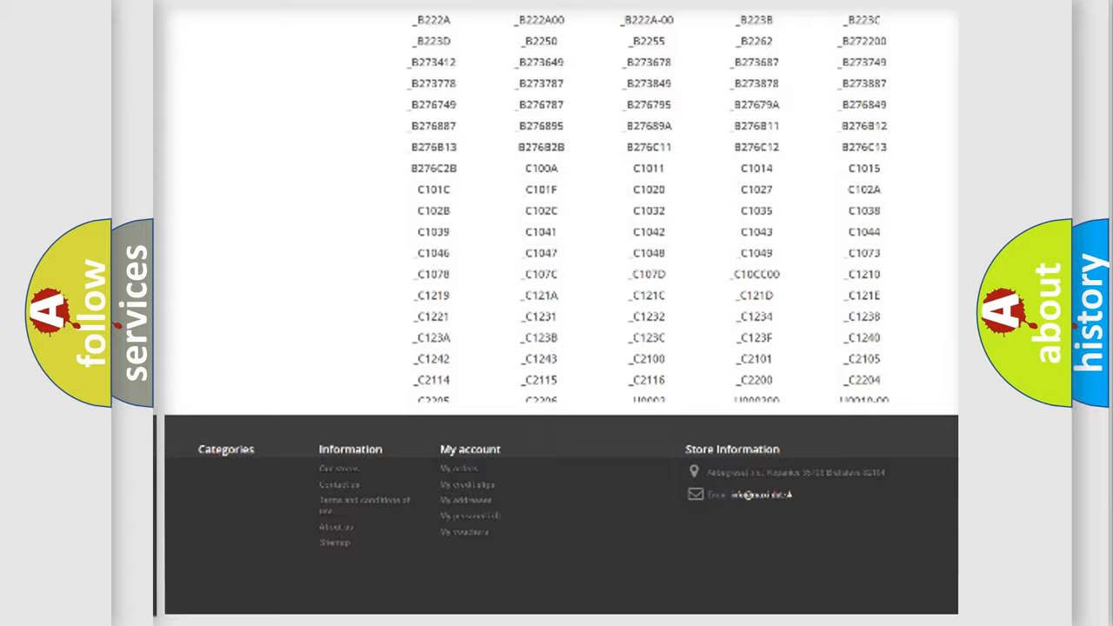
scroll(up, 3)
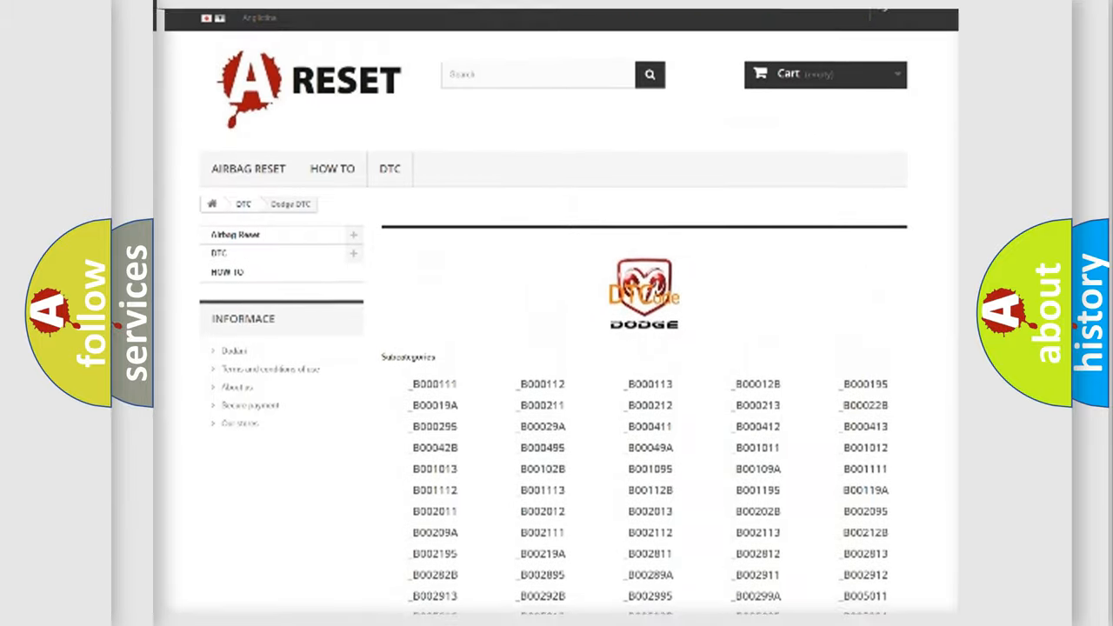